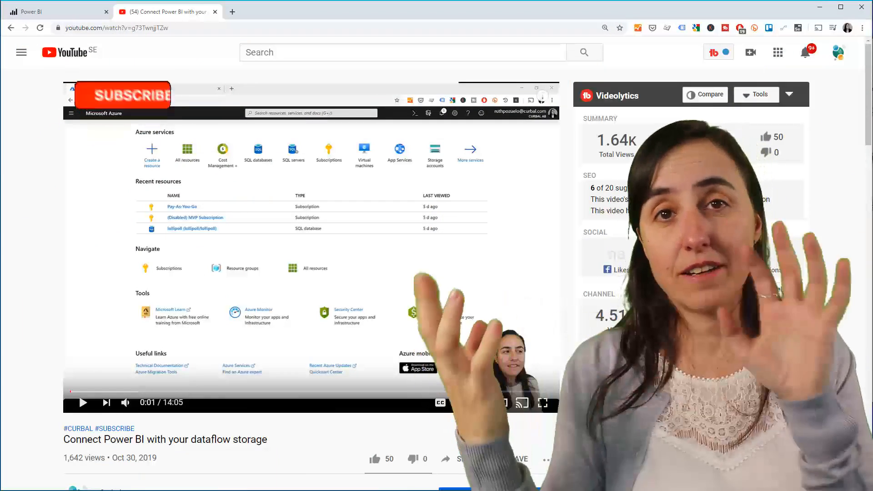
Step: Reach the Admin portal Dataflow settings and select the linked storage account name powerbi4dataflows
left_click(122, 95)
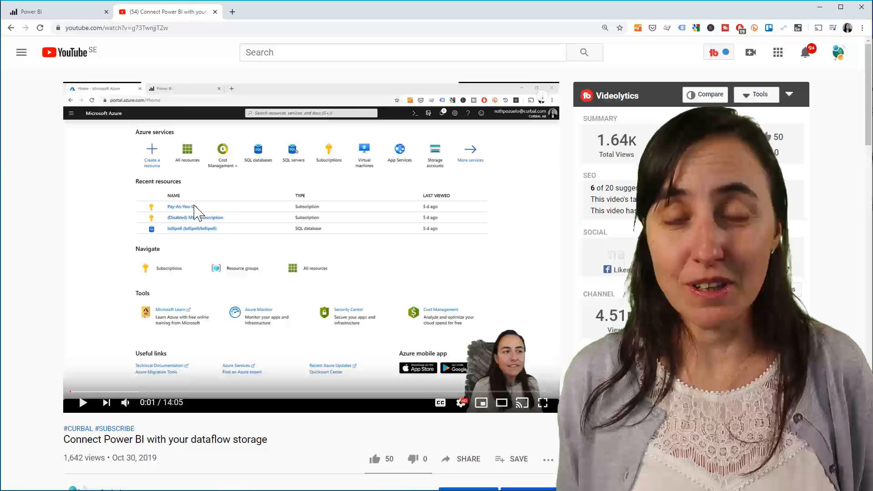
scroll("down", 3)
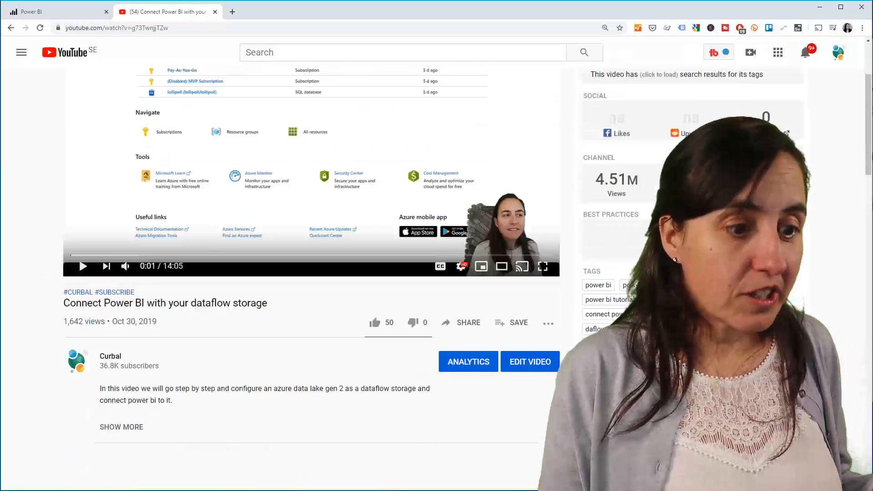
scroll("down", 3)
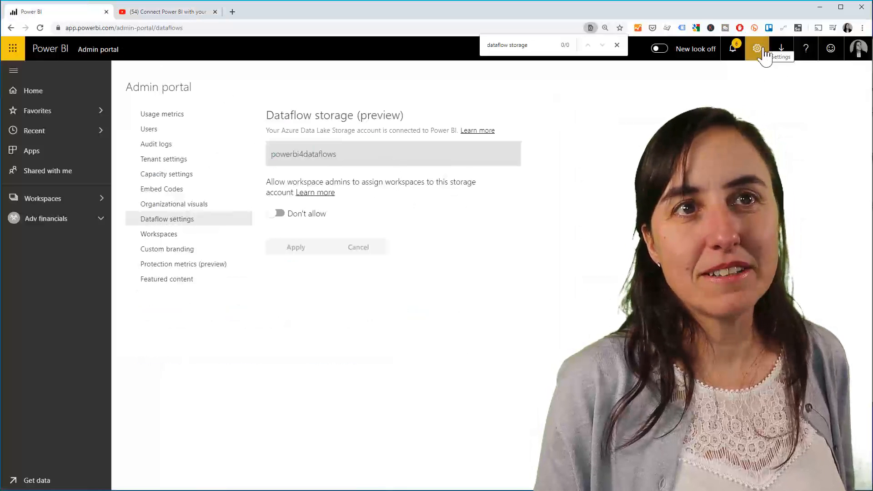
double_click(303, 154)
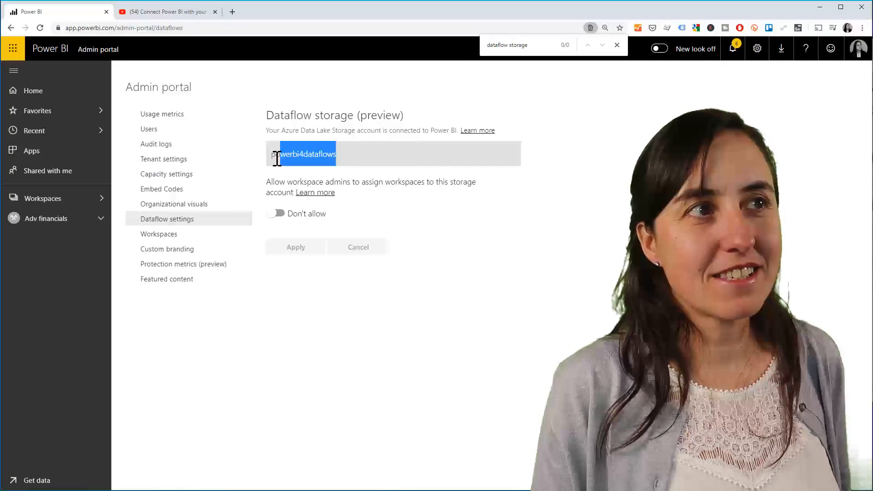